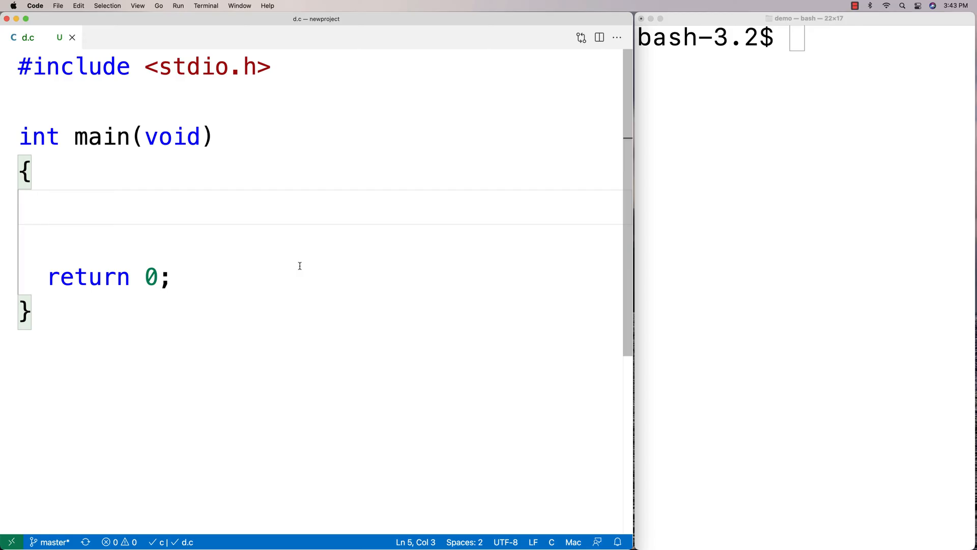
type("#incl")
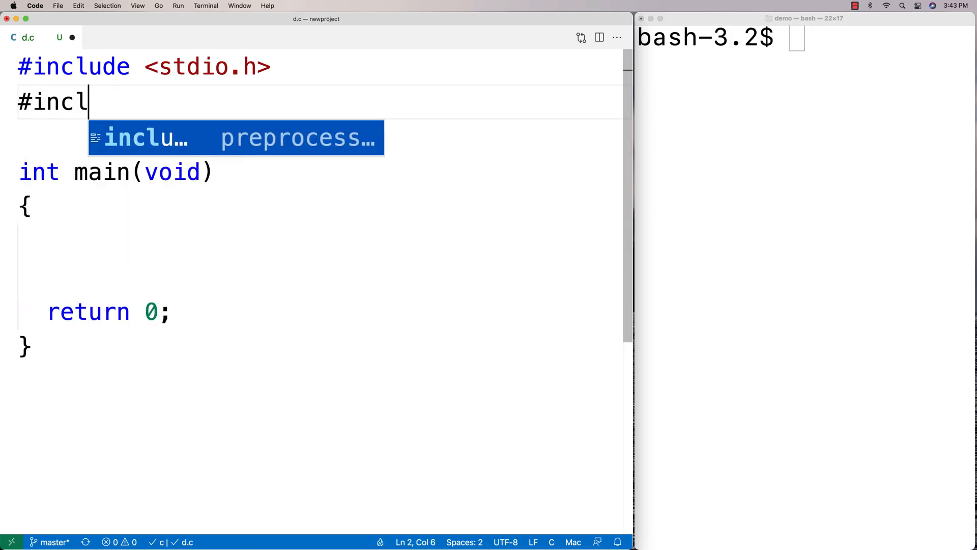
type("ude <string.h>")
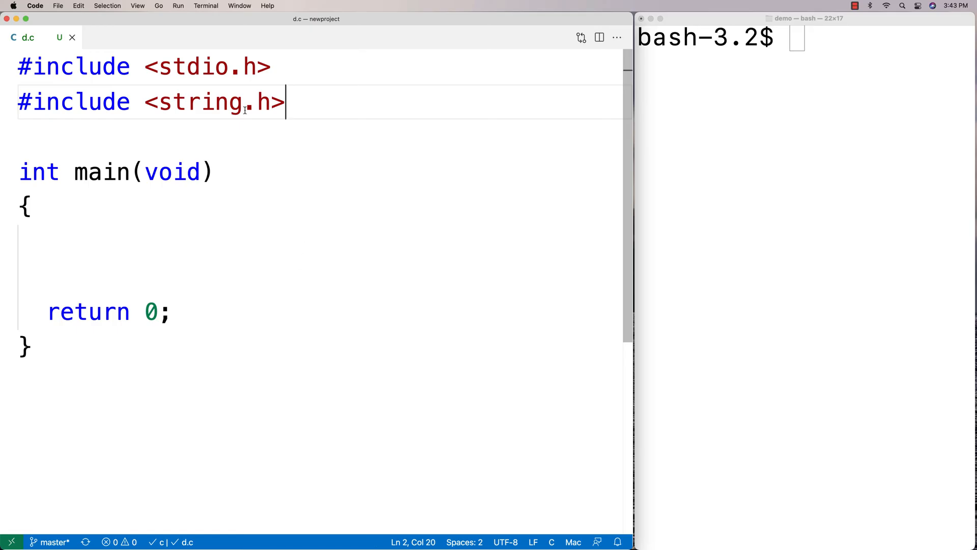
left_click(164, 243)
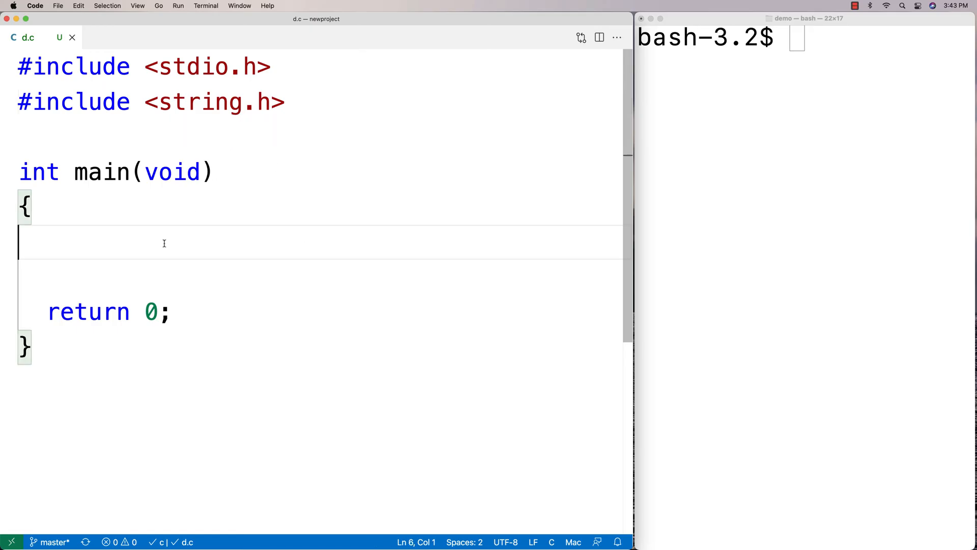
type("char")
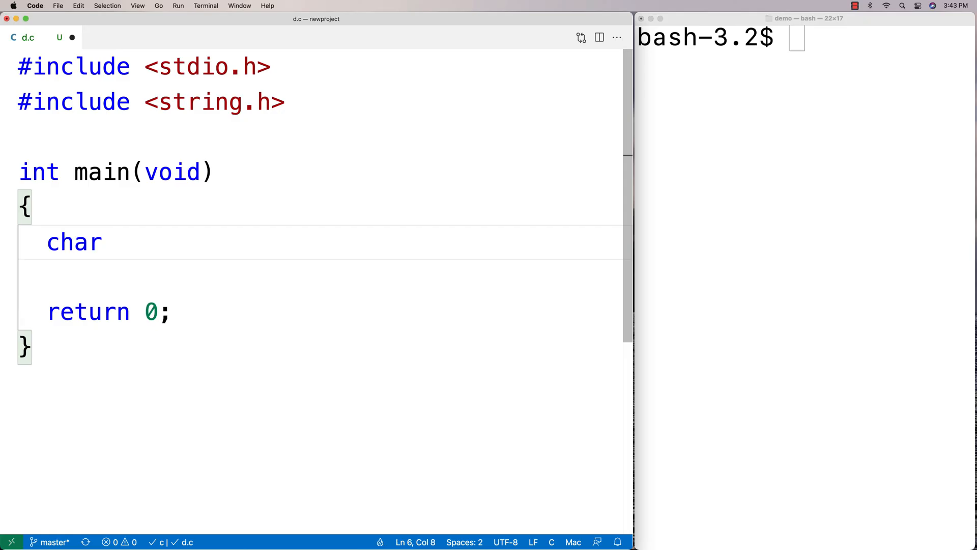
type("tweet[] = \"\"")
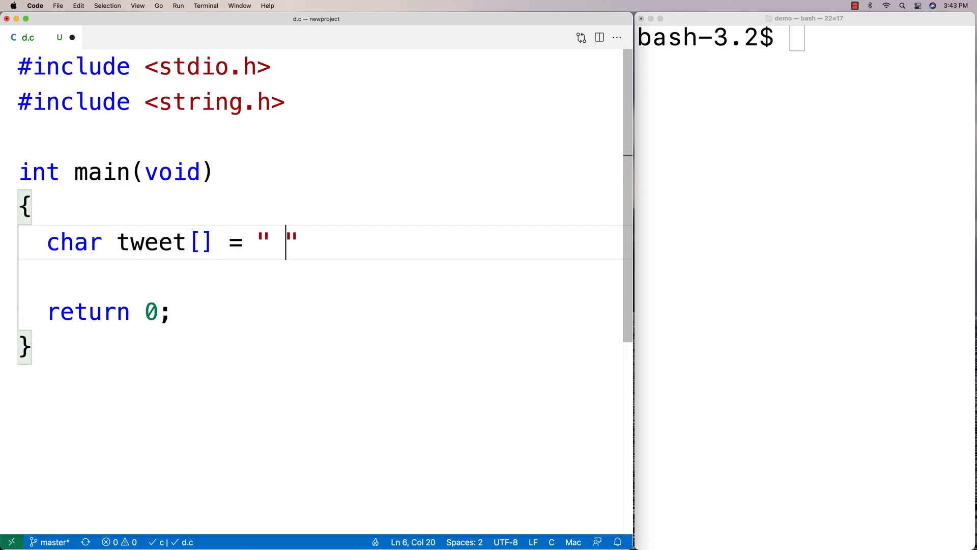
type("This is my @")
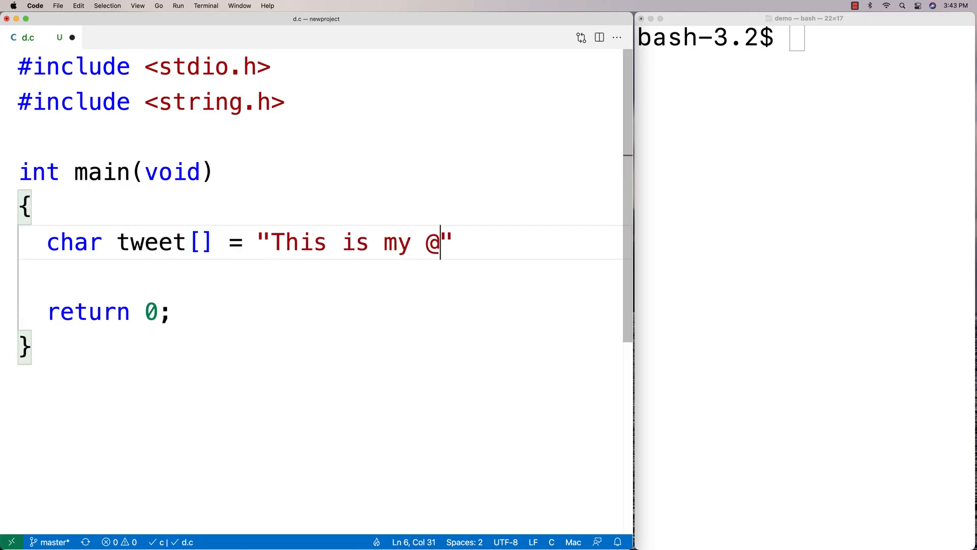
type("mention\";")
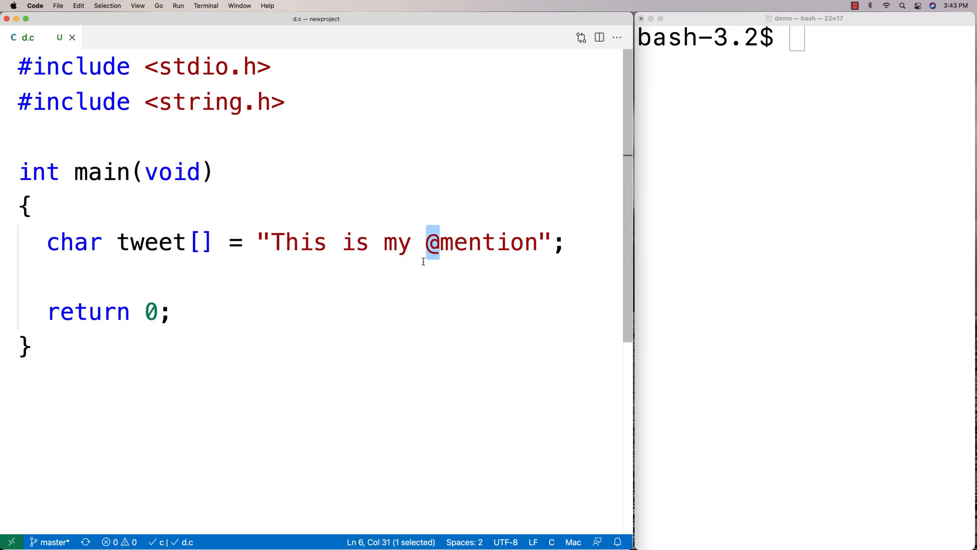
mouse_move(400, 284)
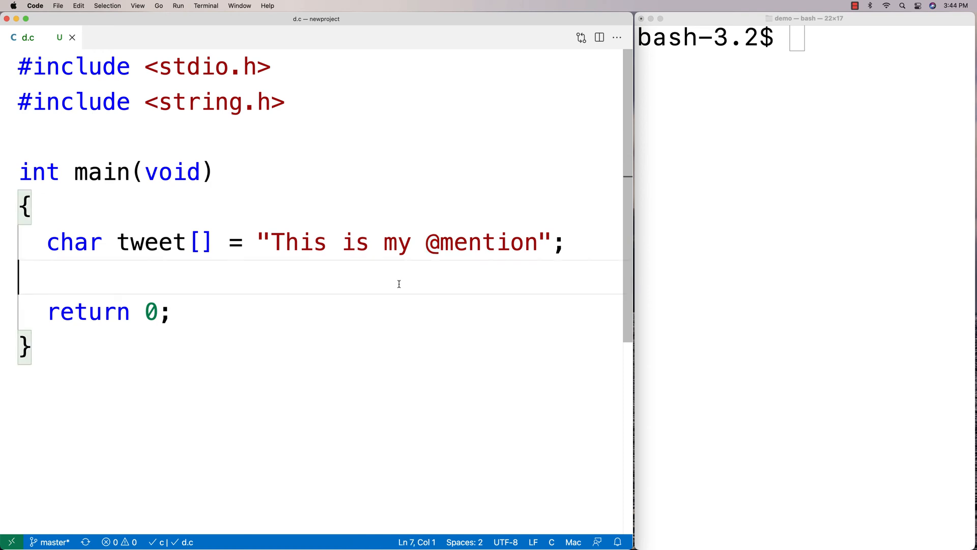
type("strchr(tweet, '@")
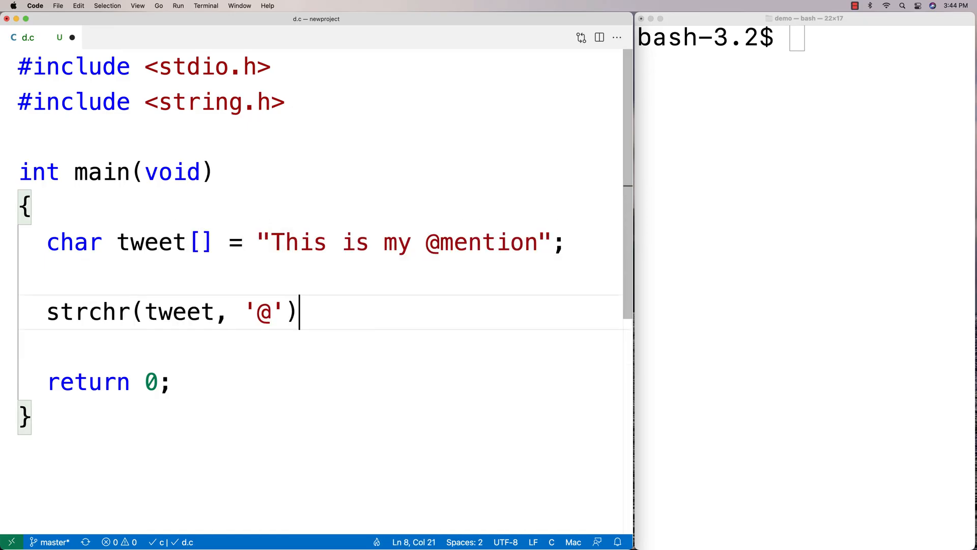
type(";")
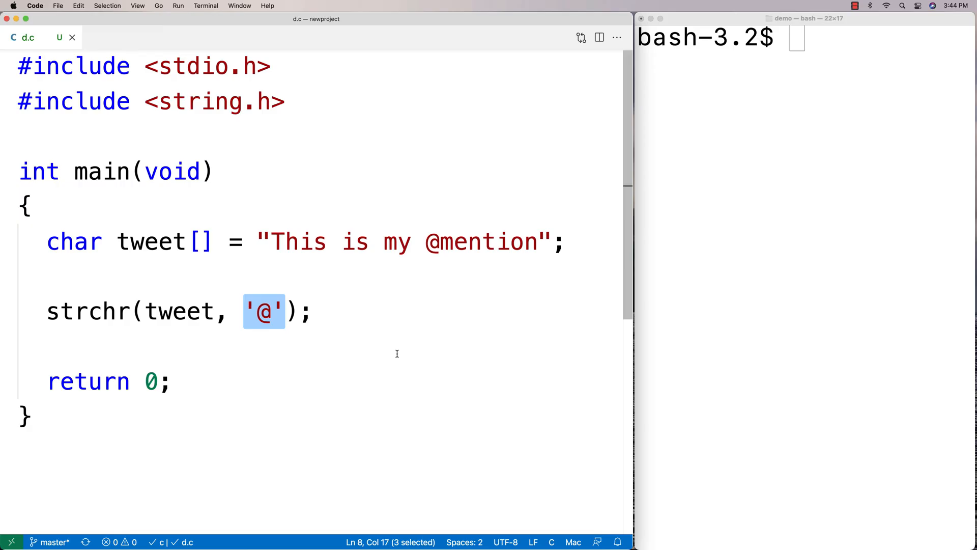
mouse_move(418, 297)
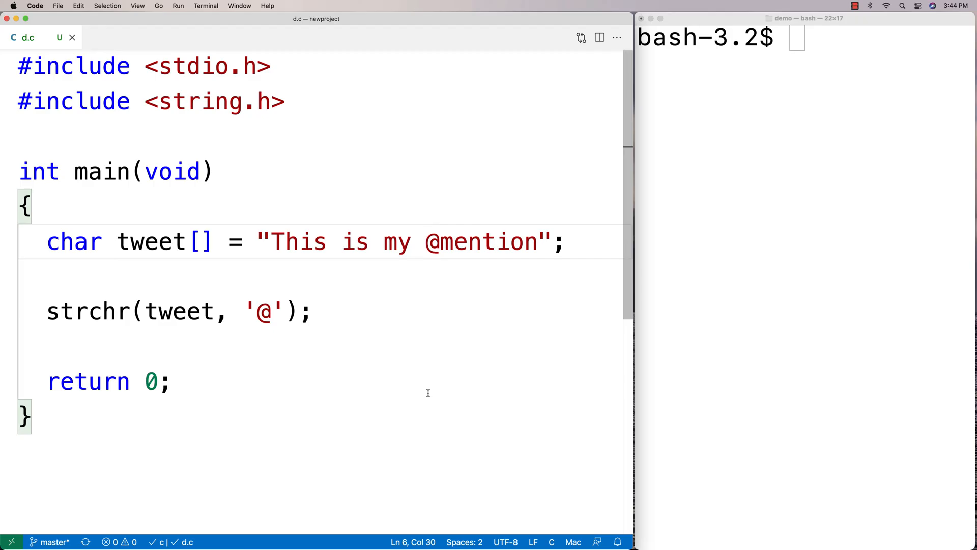
mouse_move(424, 394)
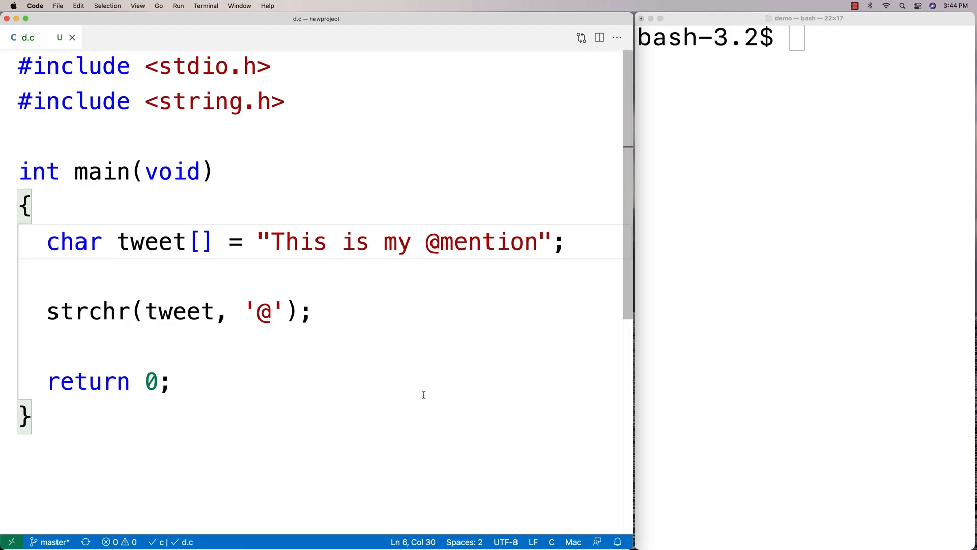
mouse_move(423, 242)
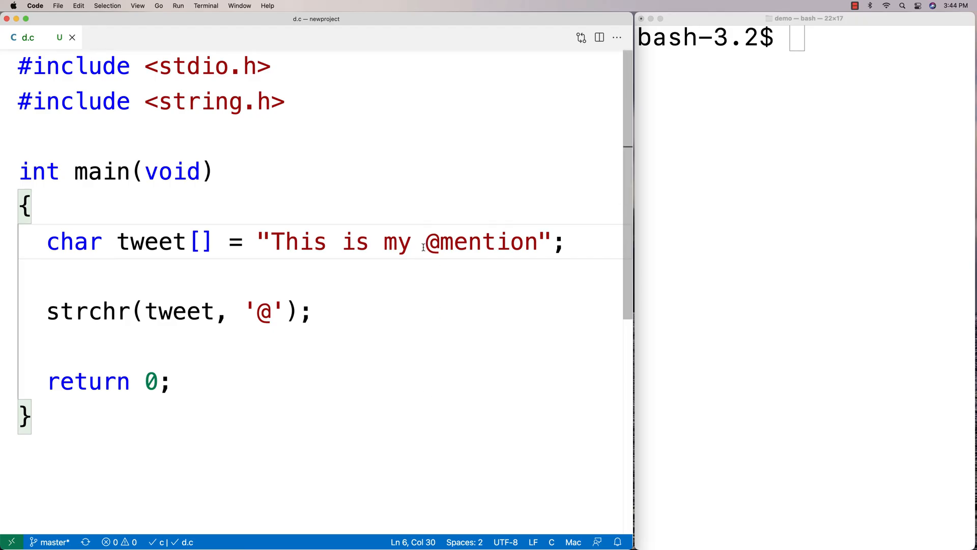
double_click(480, 242)
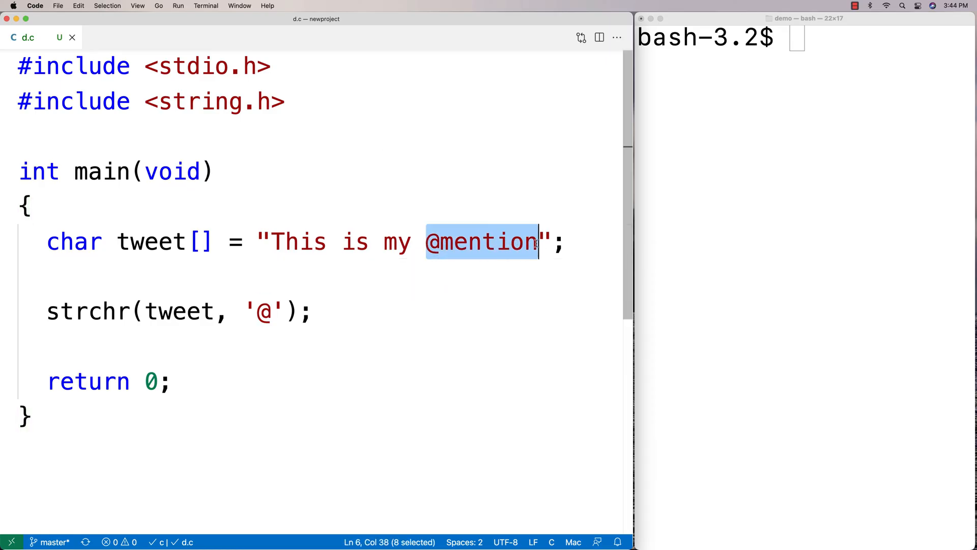
Step: Store the strchr result in char *mention and print it with printf("mention: %s\n", mention)
type("c")
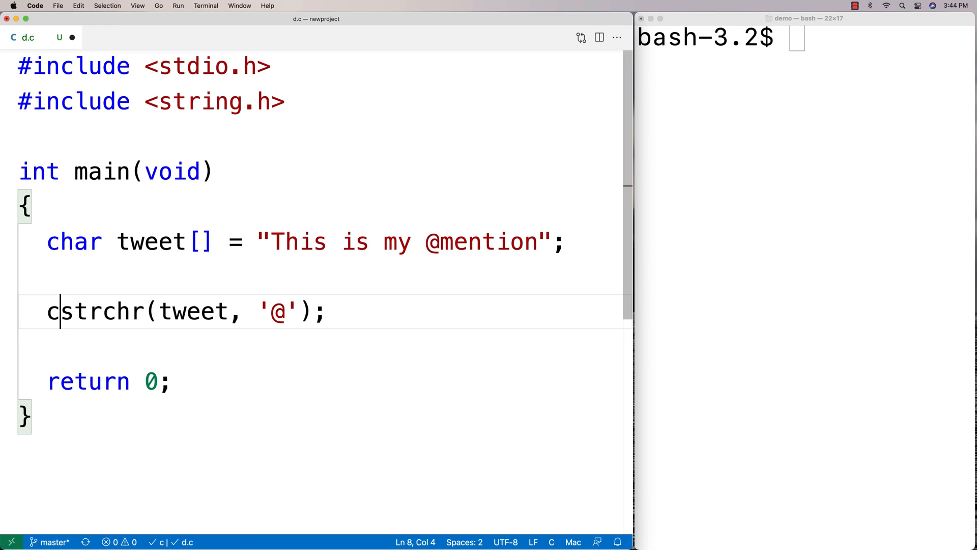
type("har *mention =")
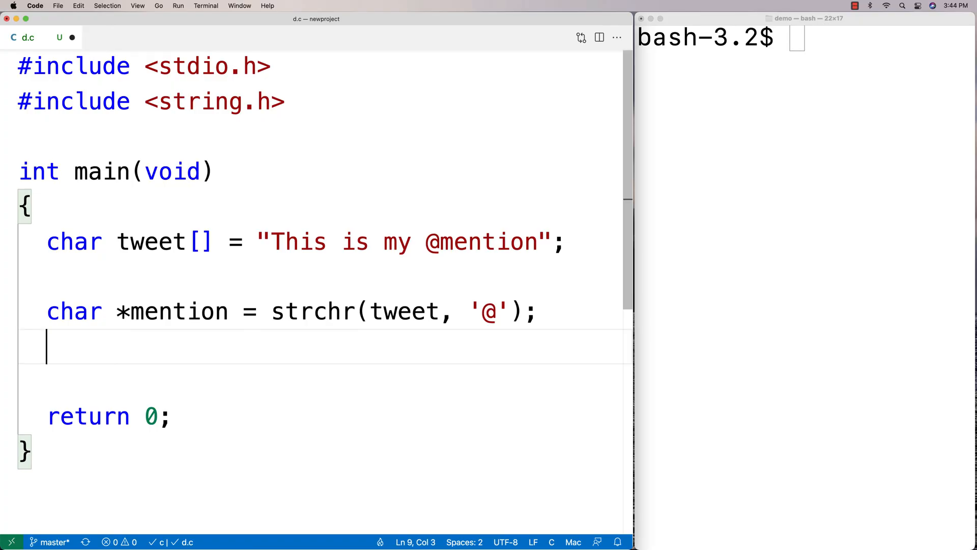
type("printf(\"men\"")
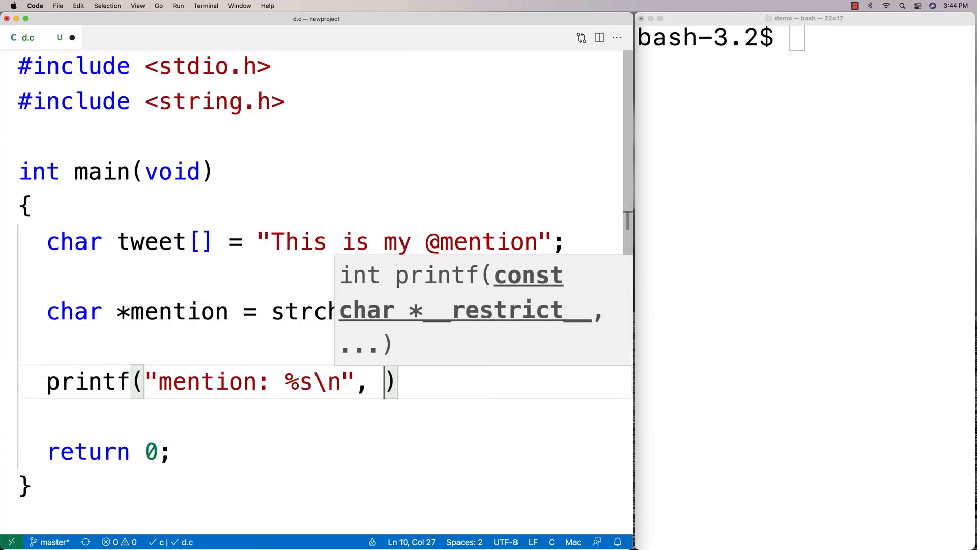
type("mention")
left_click(805, 38)
type("gcc -o d d.c")
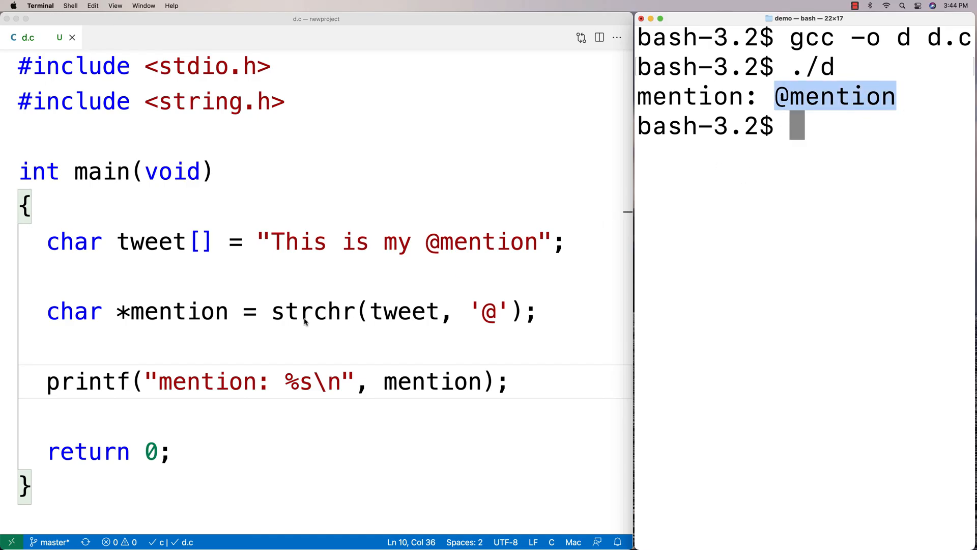
double_click(313, 311)
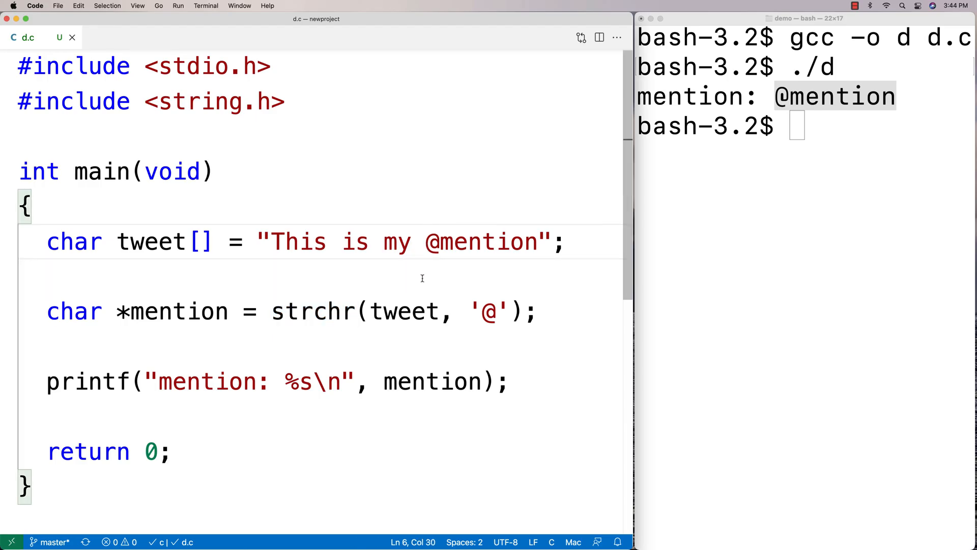
mouse_move(428, 264)
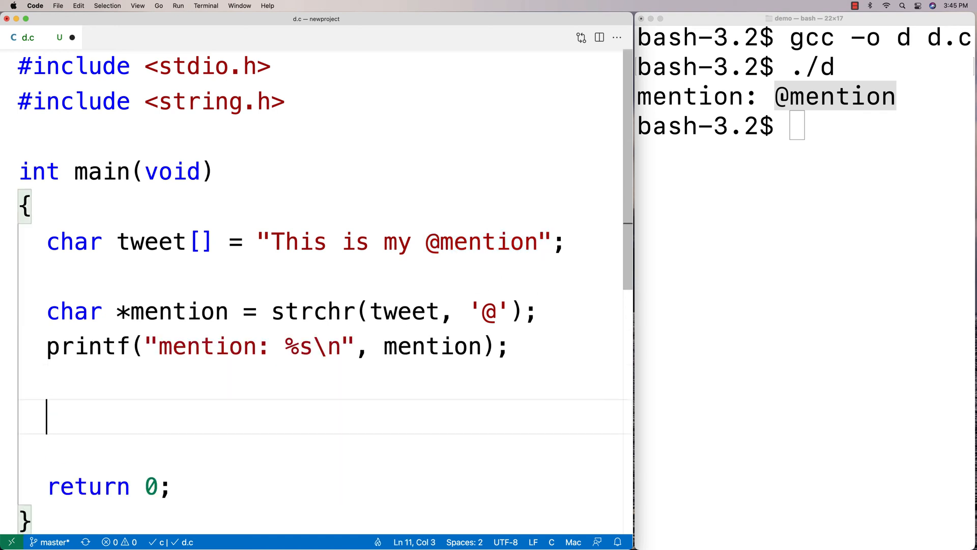
left_click(313, 311)
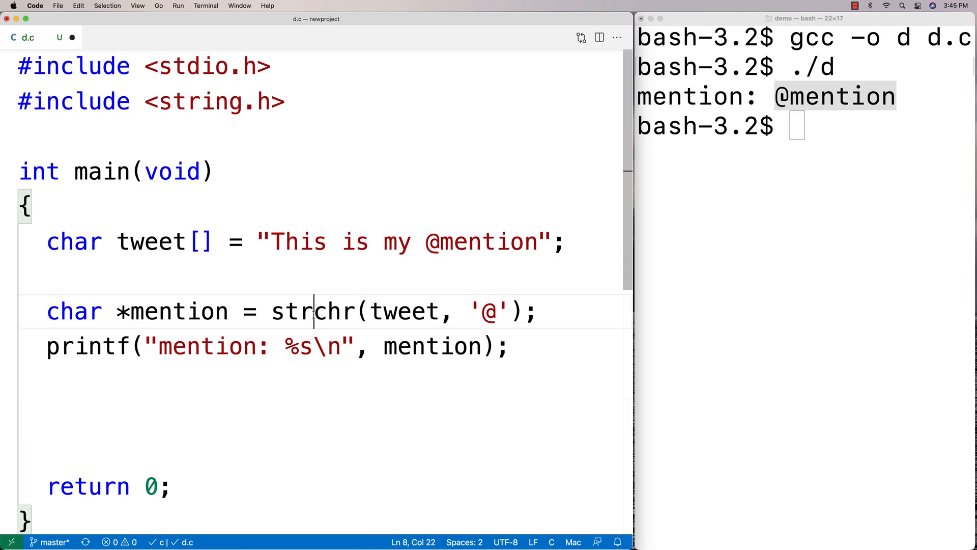
double_click(312, 311)
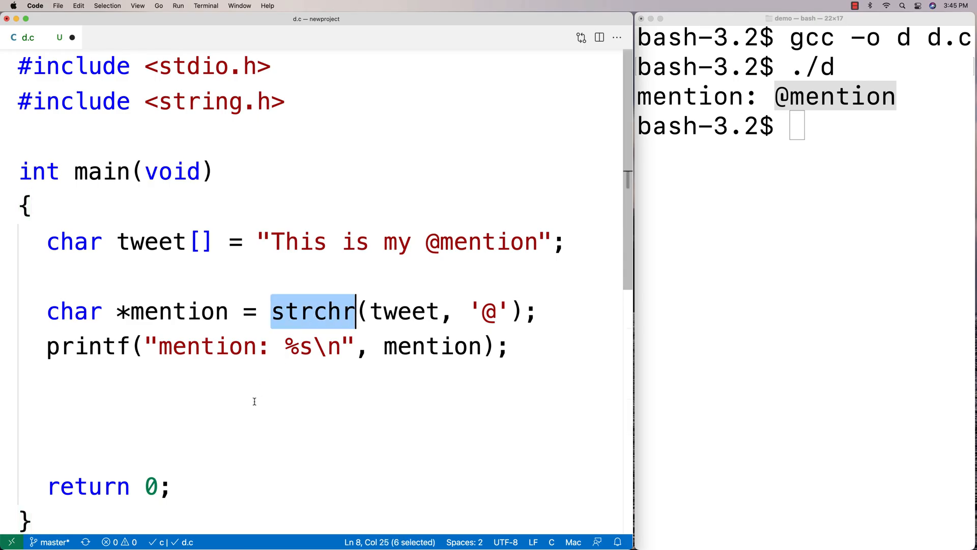
mouse_move(252, 407)
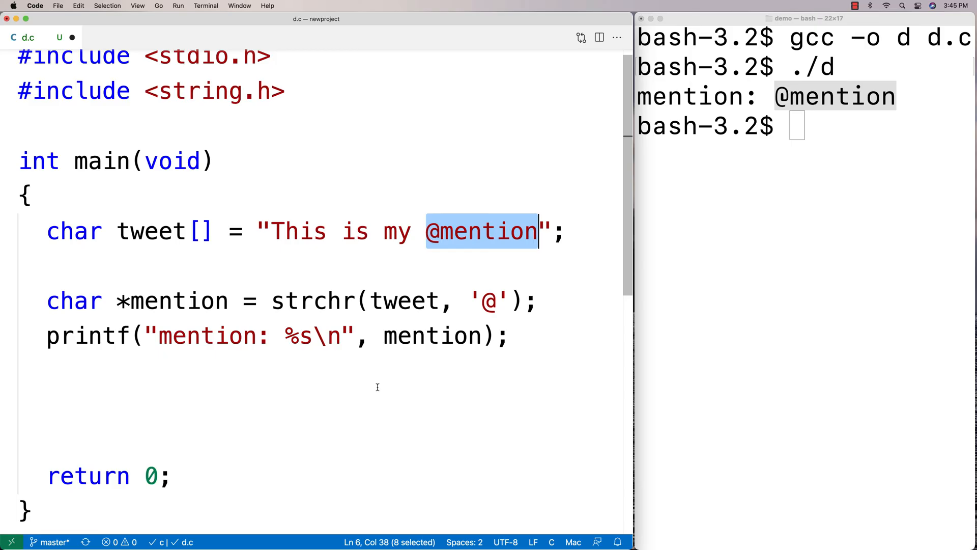
double_click(178, 300)
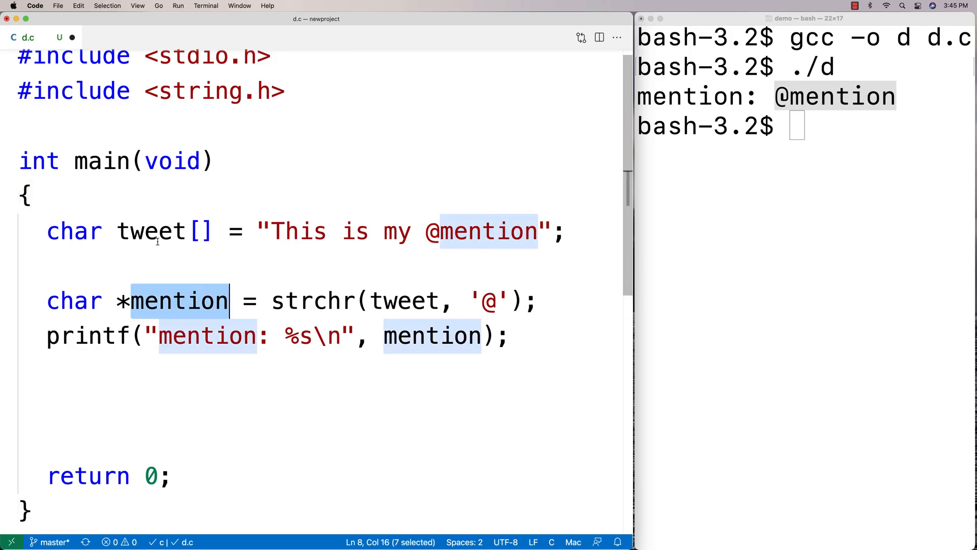
double_click(150, 231)
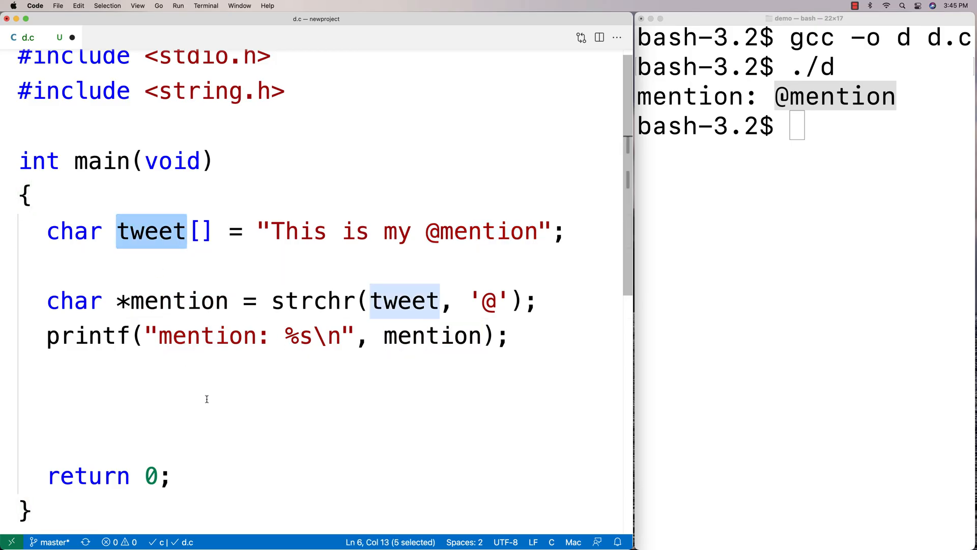
Step: Add two printf("%p\n") lines printing mention and tweet + 11
type("pr")
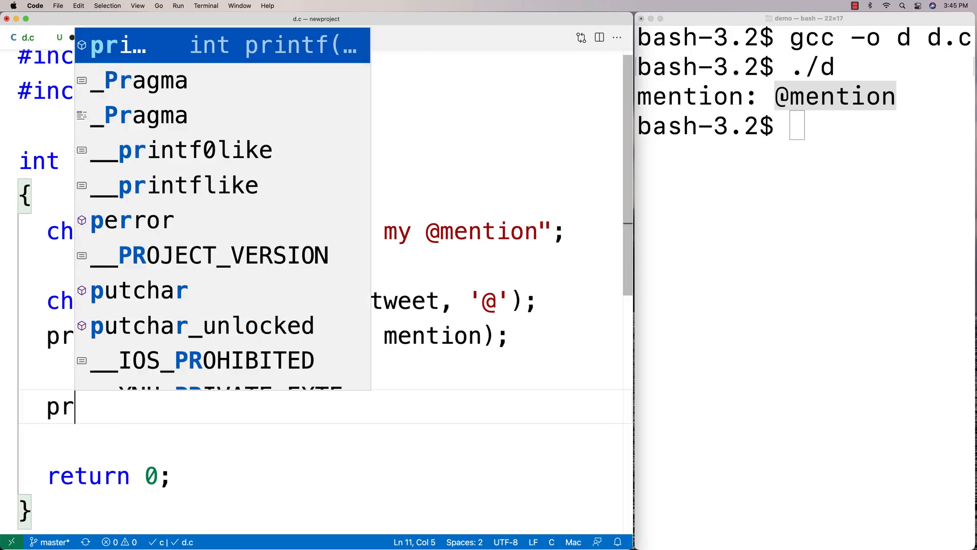
type("intf(\"%p\"")
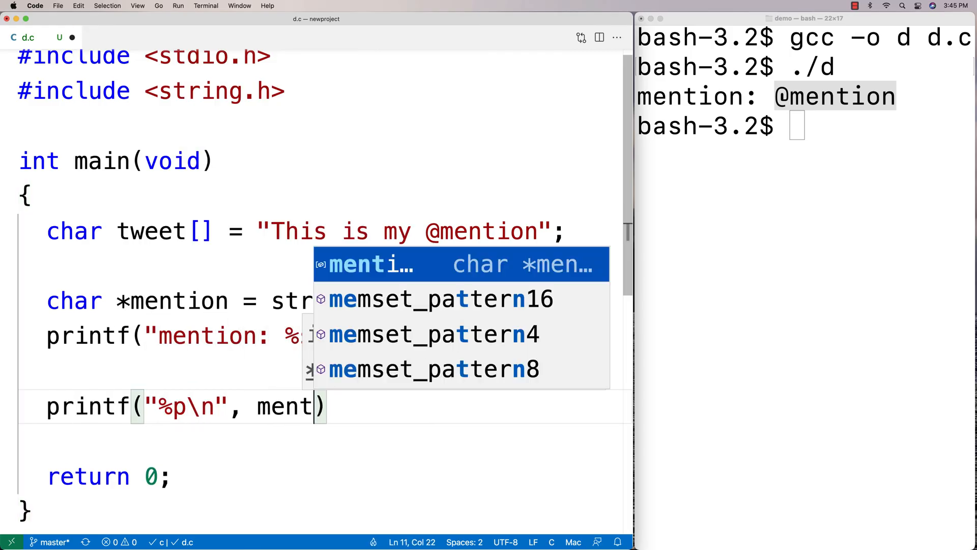
type("printf(\"%p\\n\", tweet")
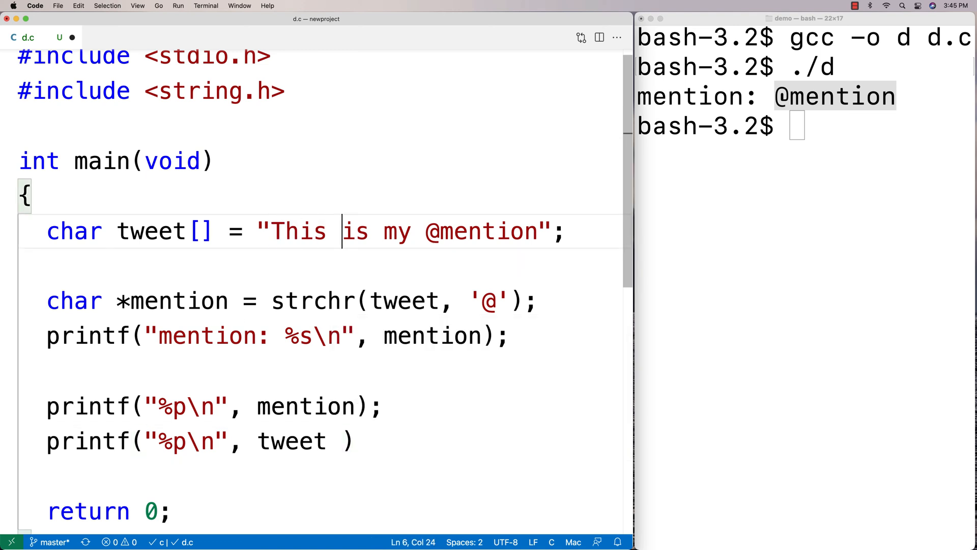
left_click(398, 231)
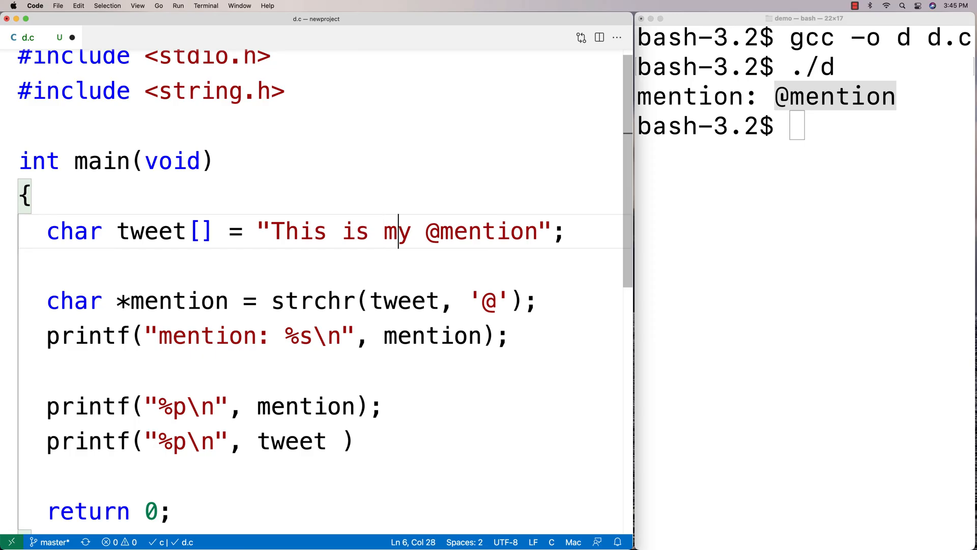
left_click(339, 441)
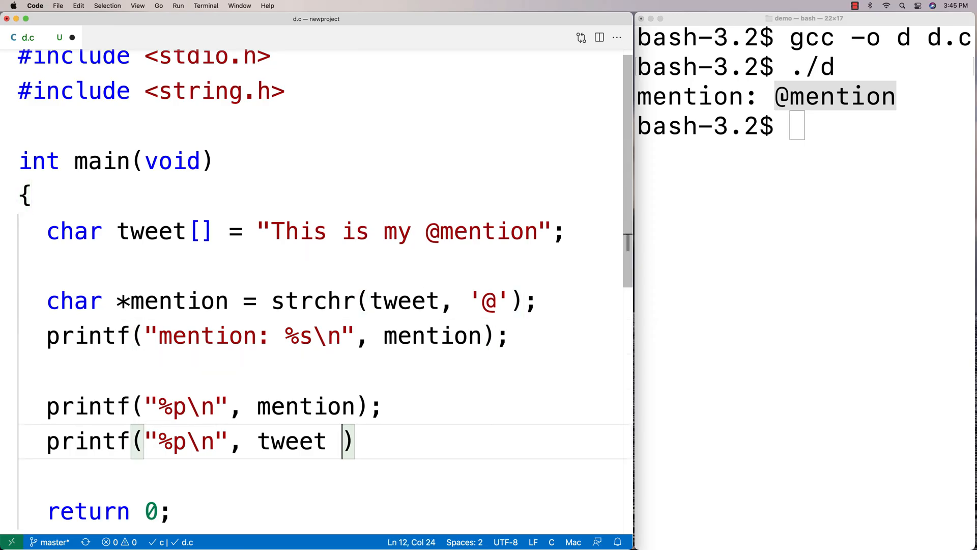
type("+ 11")
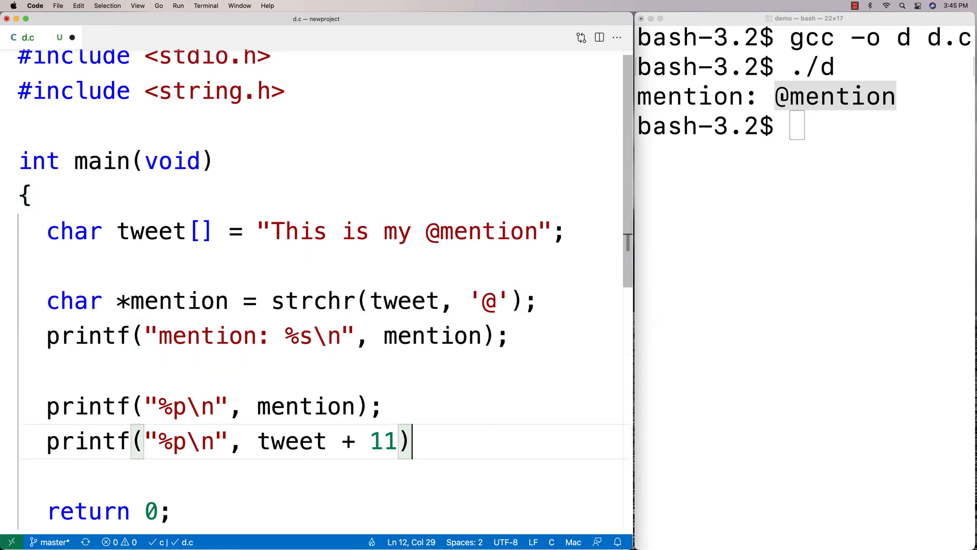
type(";")
left_click(804, 127)
type("gcc -o d d.c")
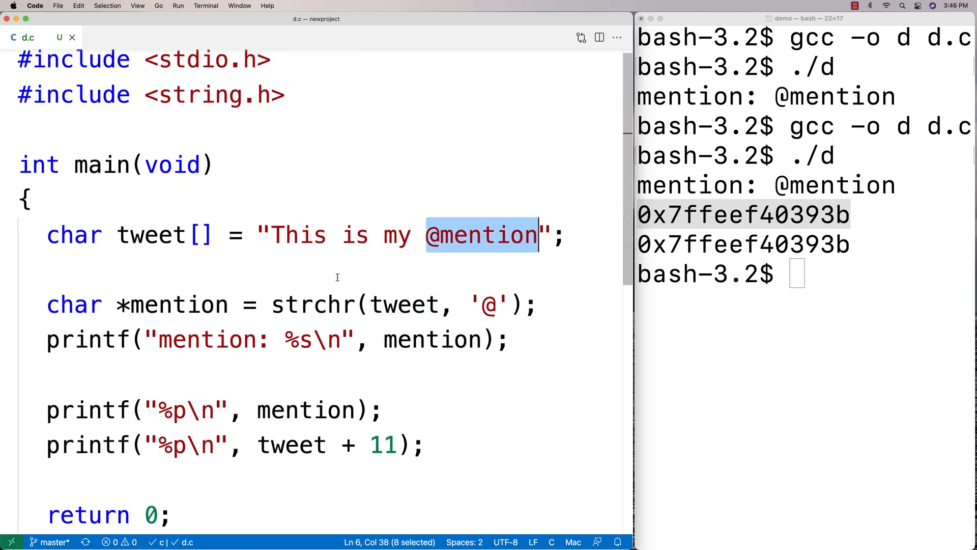
double_click(178, 304)
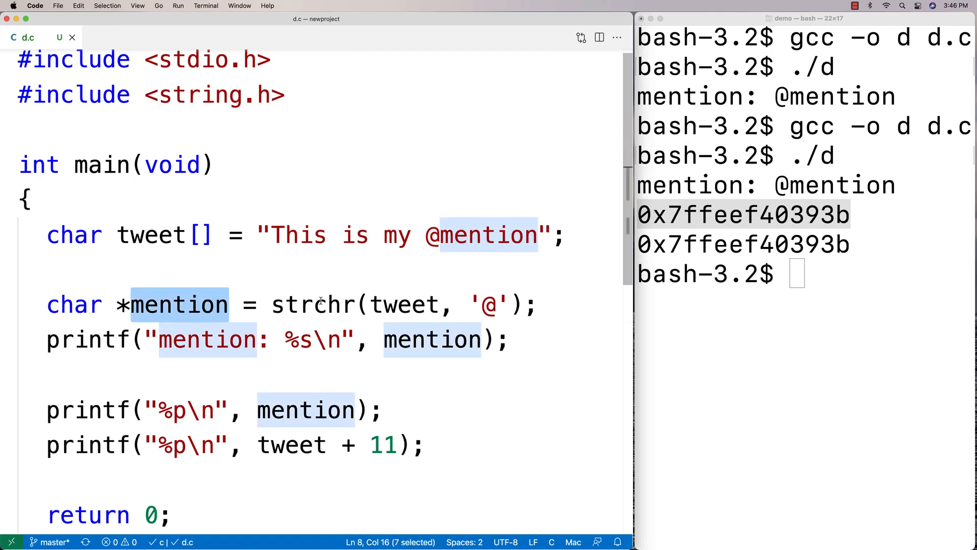
left_click(427, 235)
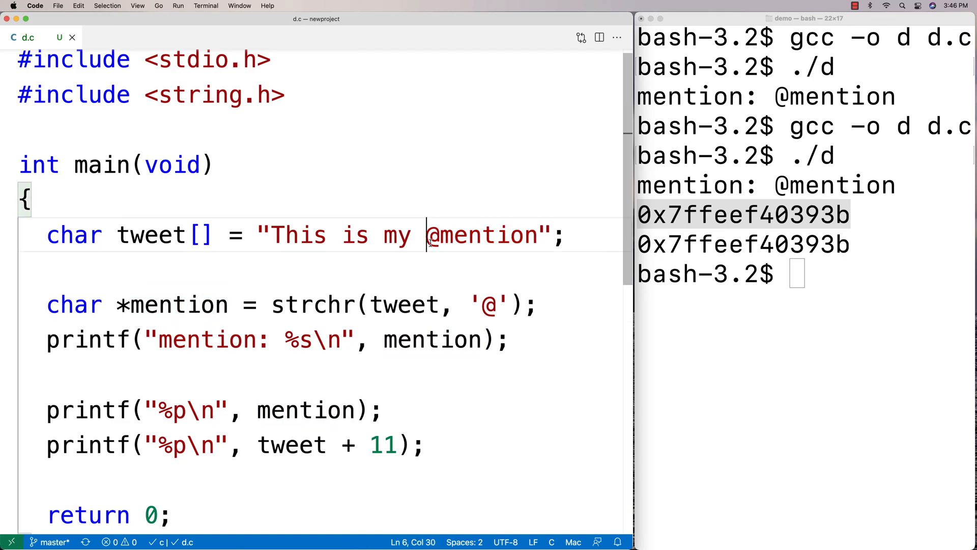
mouse_move(414, 383)
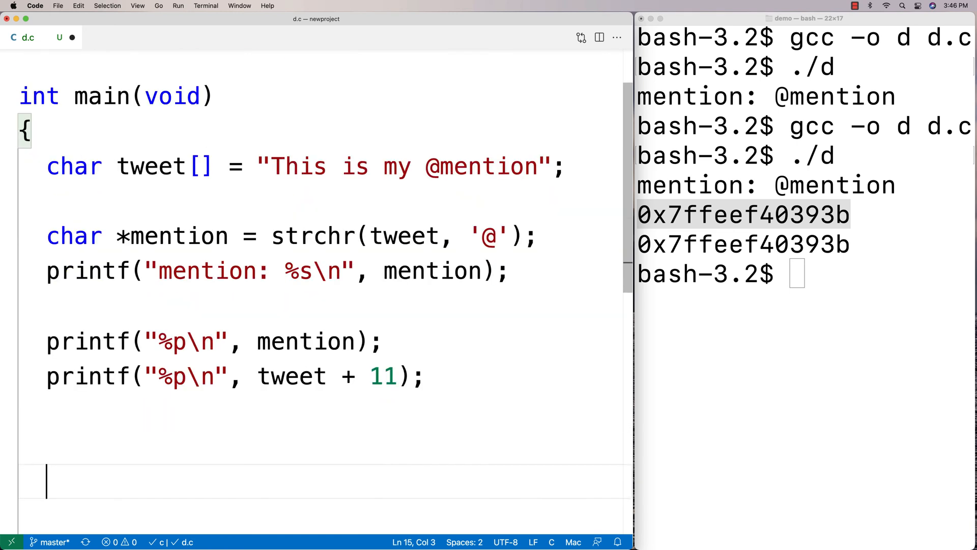
Step: Write mention[0] = '*' to replace the @ in the tweet with an asterisk
type("mention")
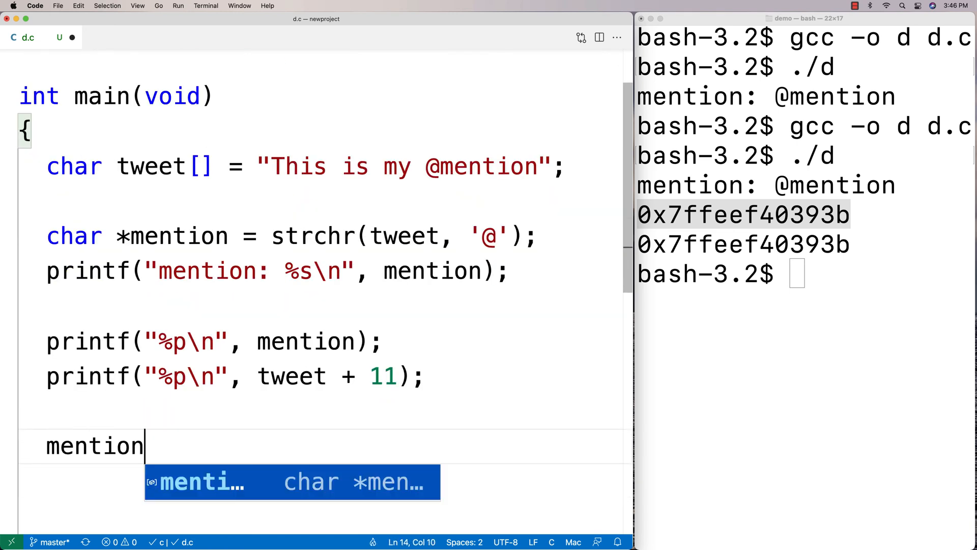
type("[0] =")
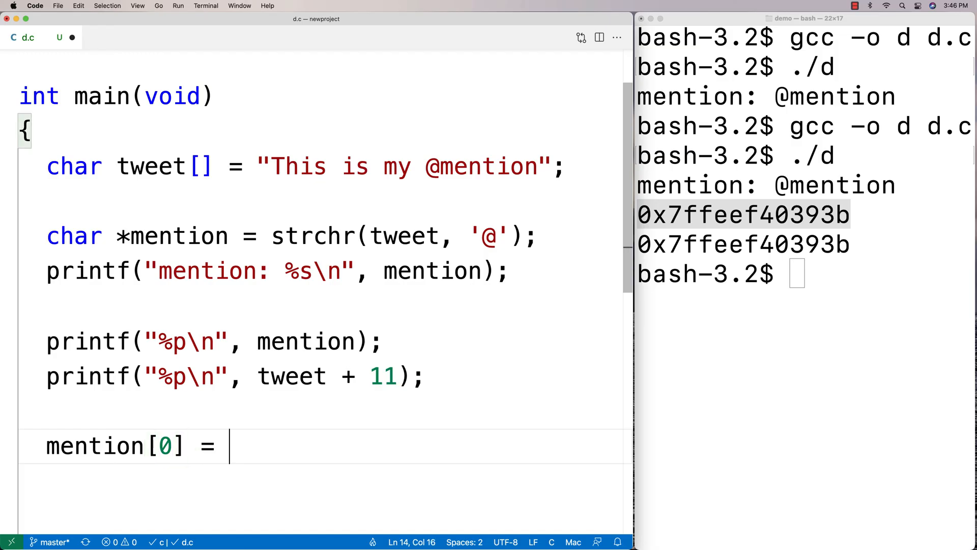
type("'8'")
left_click(322, 482)
type("printf(\"%s\\n\", tweet);")
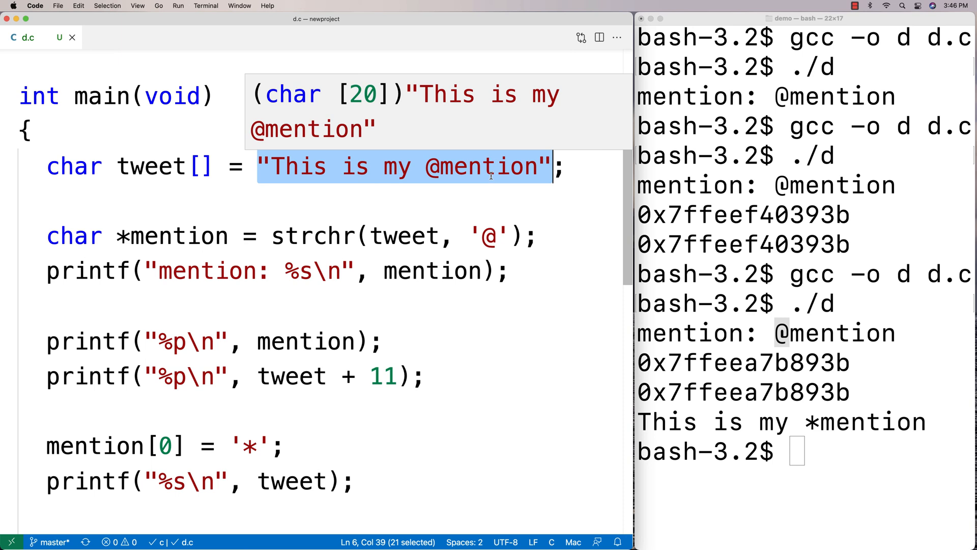
mouse_move(205, 242)
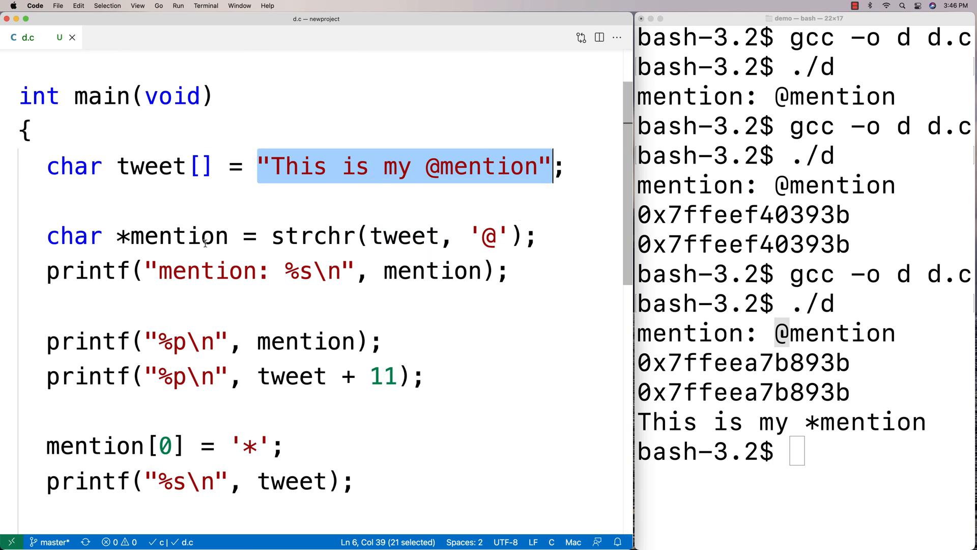
Step: Highlight the tweet variable's uses and place the cursor after the tweet-printing line
double_click(150, 166)
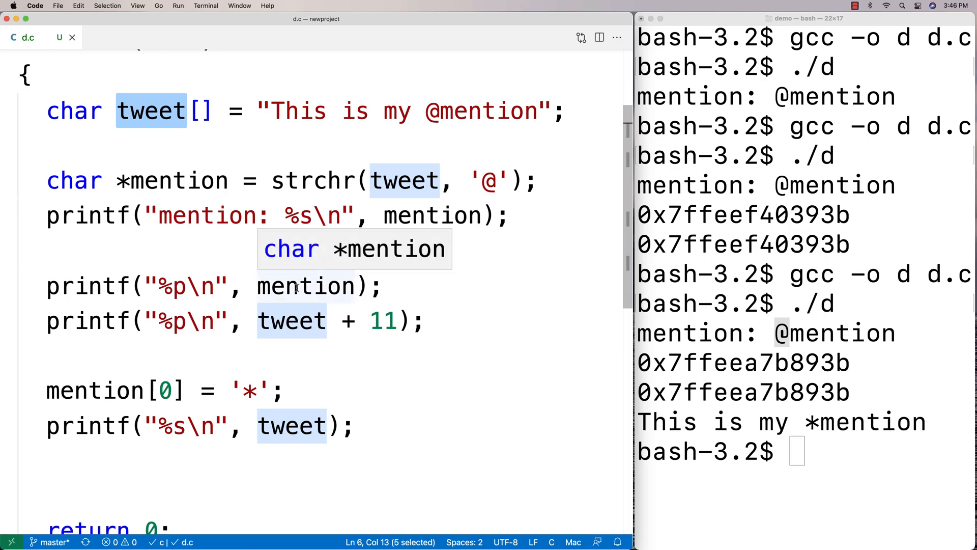
mouse_move(414, 215)
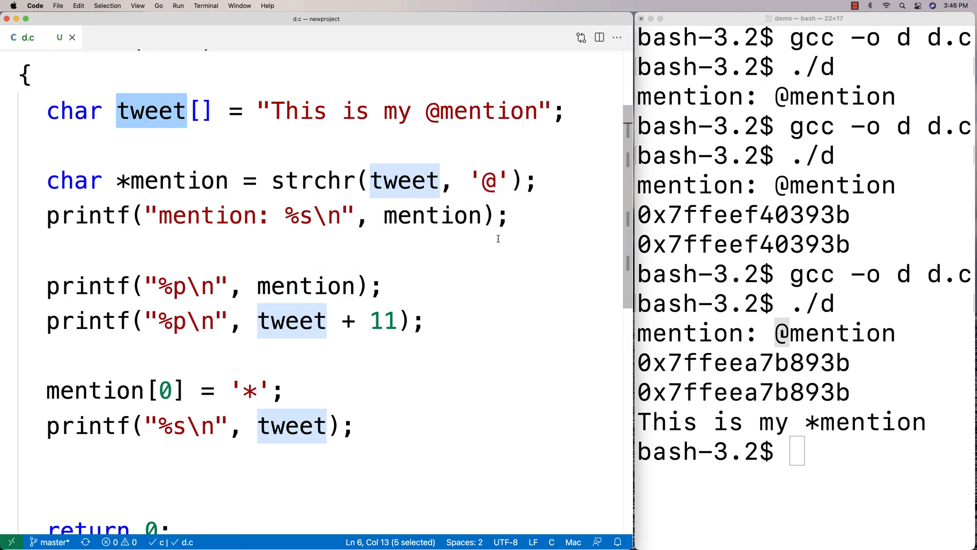
mouse_move(417, 416)
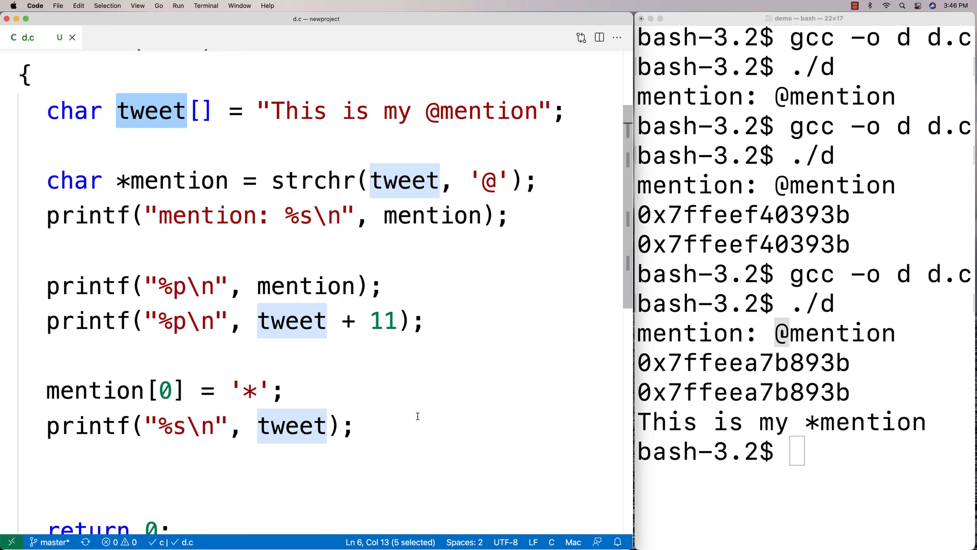
left_click(413, 425)
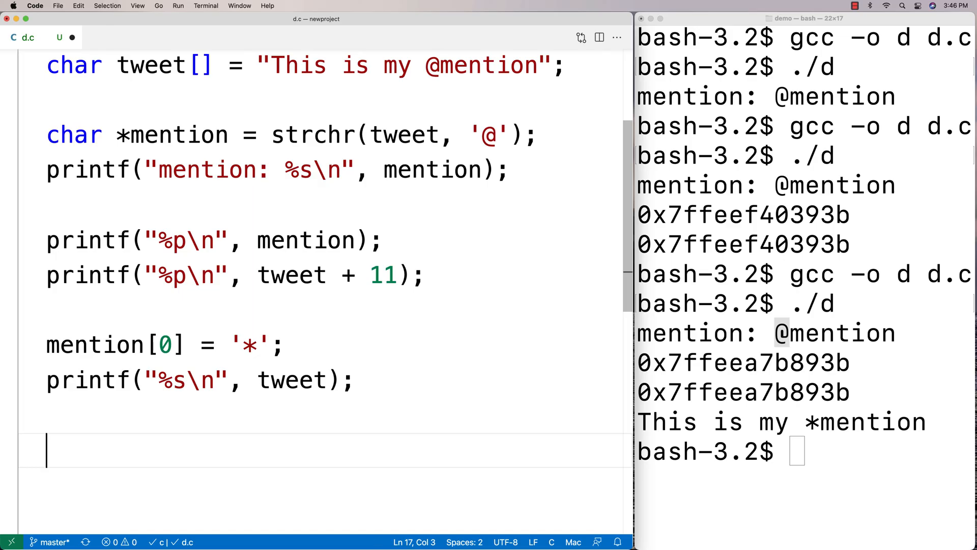
Step: Add the condition if (strchr(tweet, '#') == NULL)
type("stchr(")
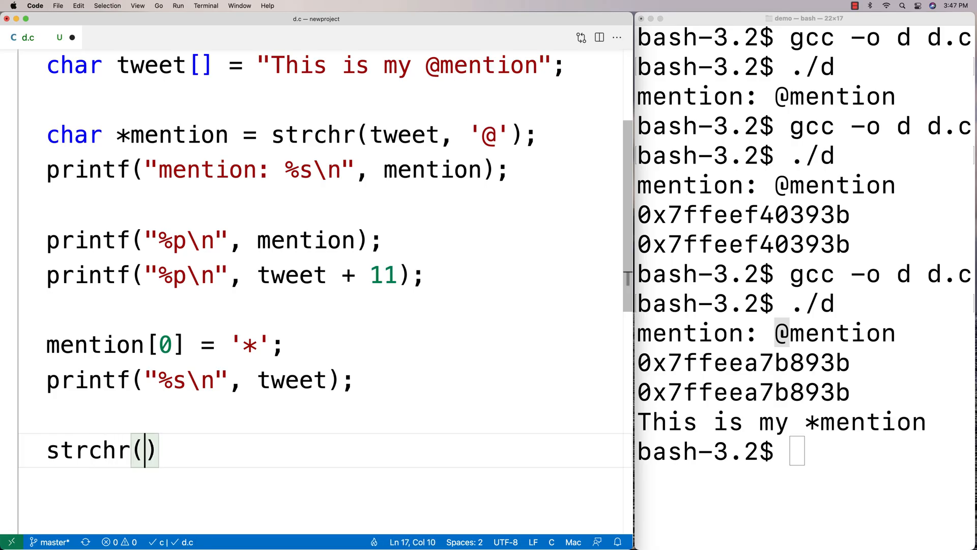
type("tweet, ''")
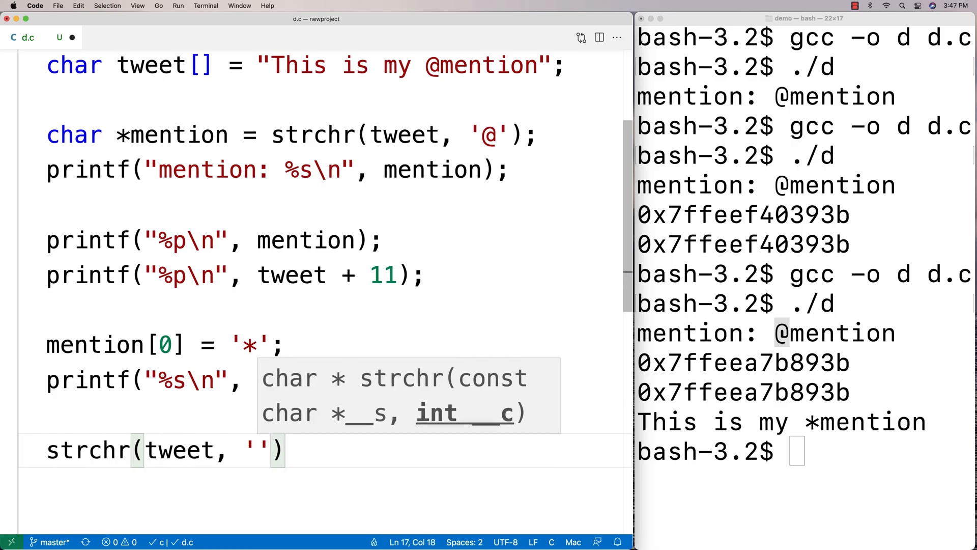
type("#")
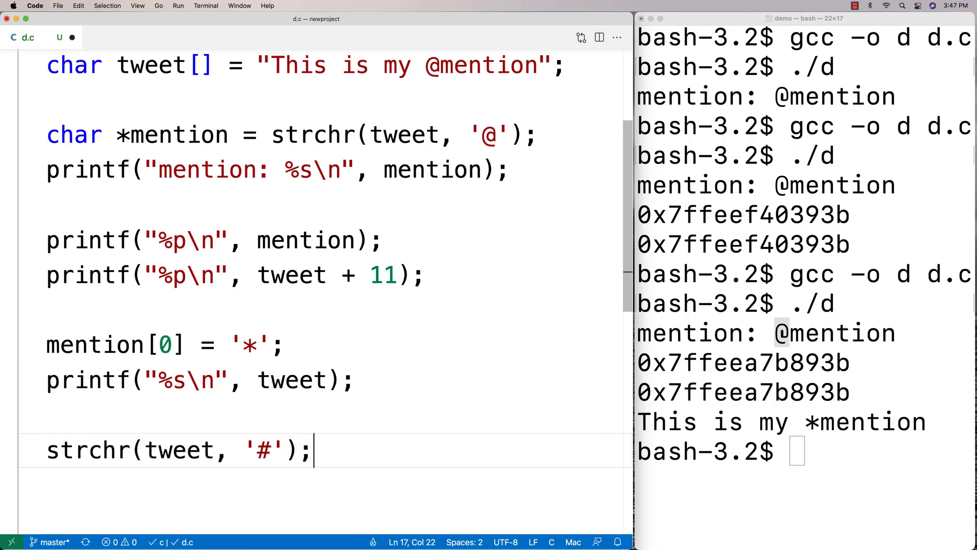
key("Enter")
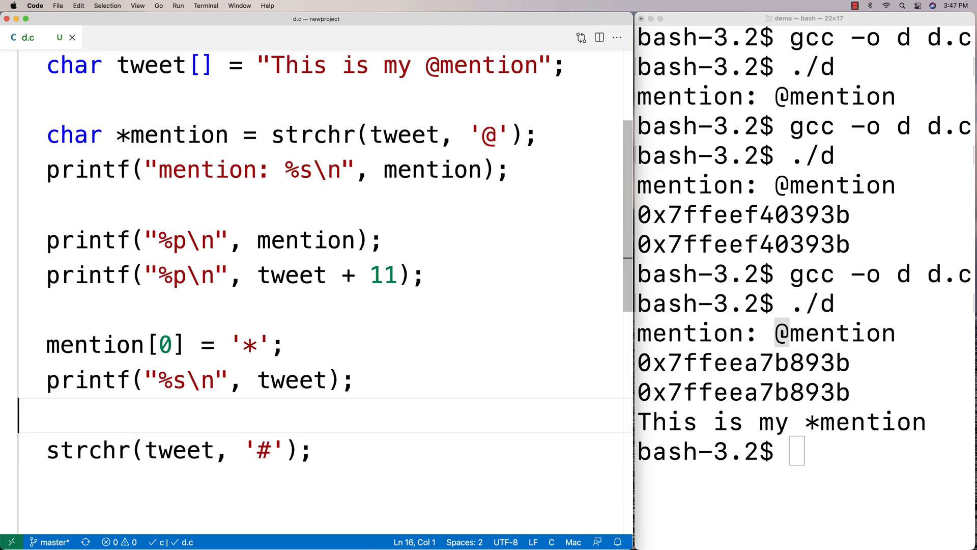
type("if (")
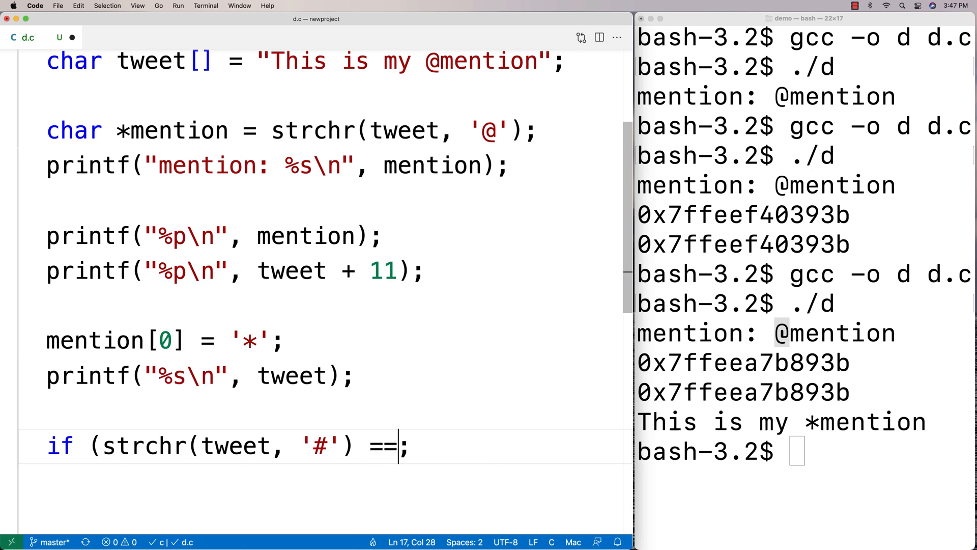
type("NULL)")
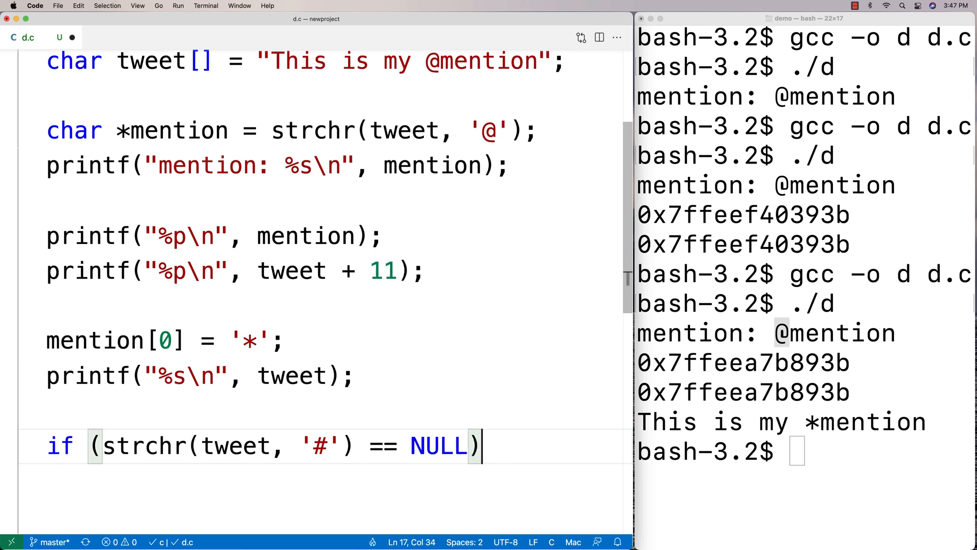
Step: Inside the if, print "strchr returned NULL\n" with printf
type("printf(\"st\")")
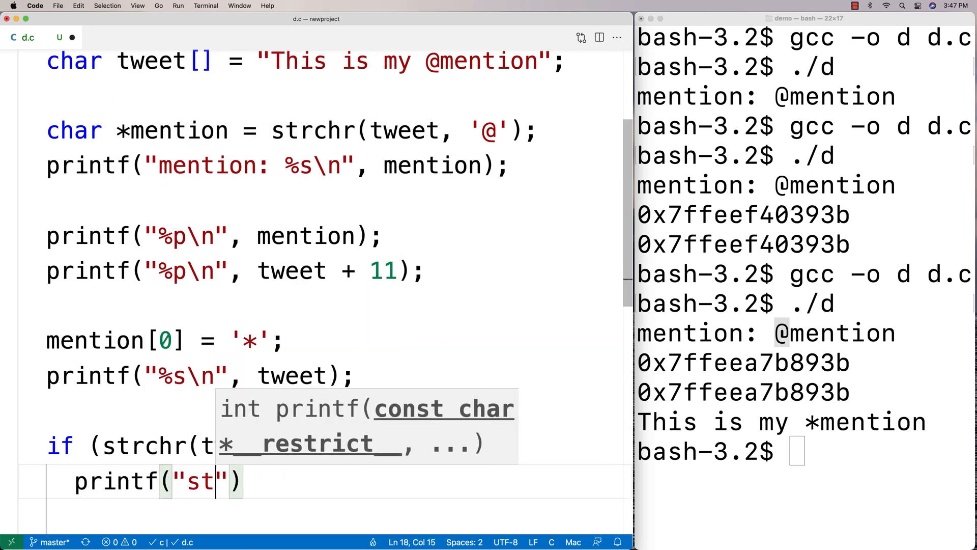
type("chr r")
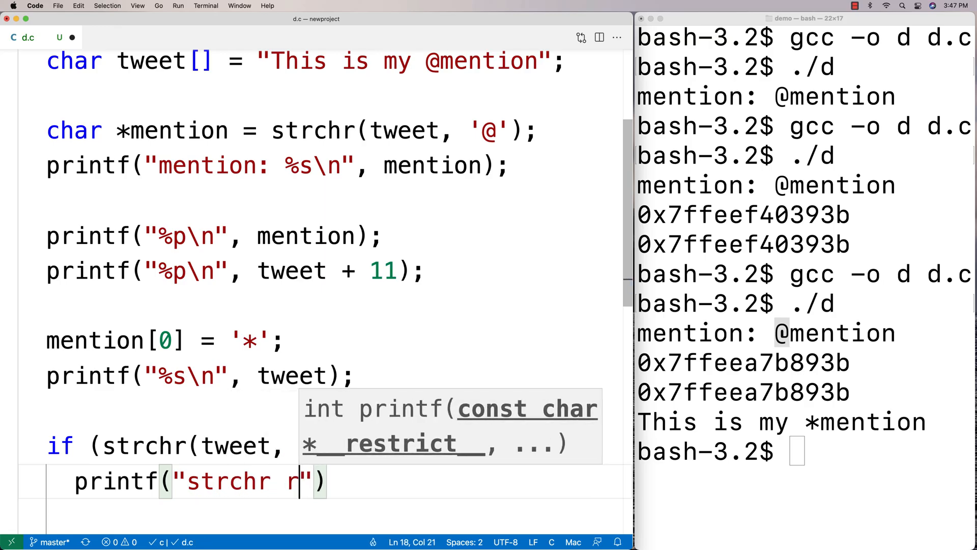
type("eturned null")
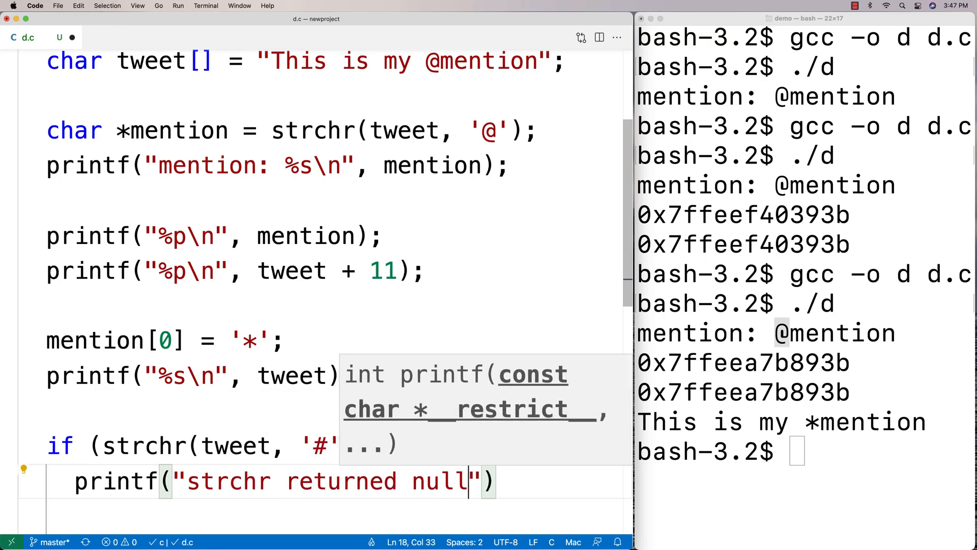
type("NULL\\n")
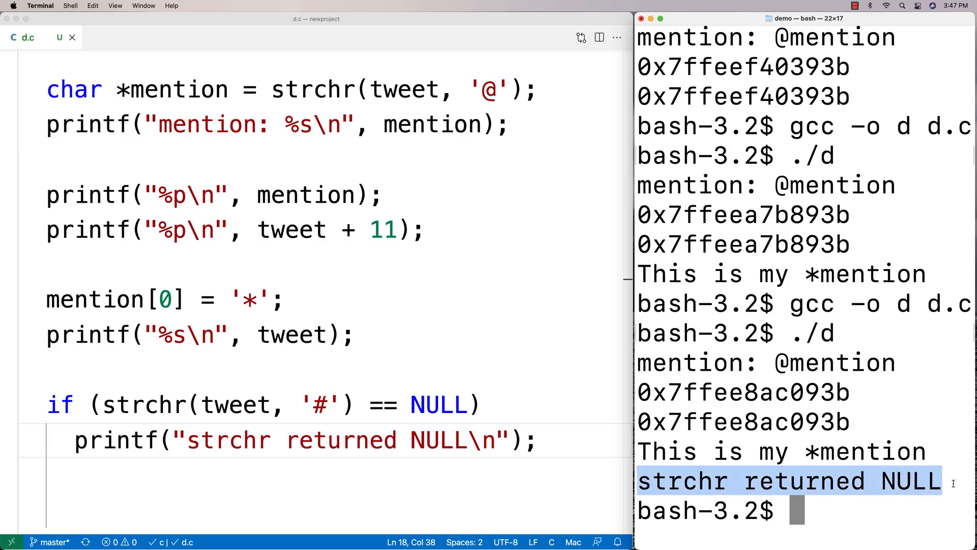
mouse_move(250, 413)
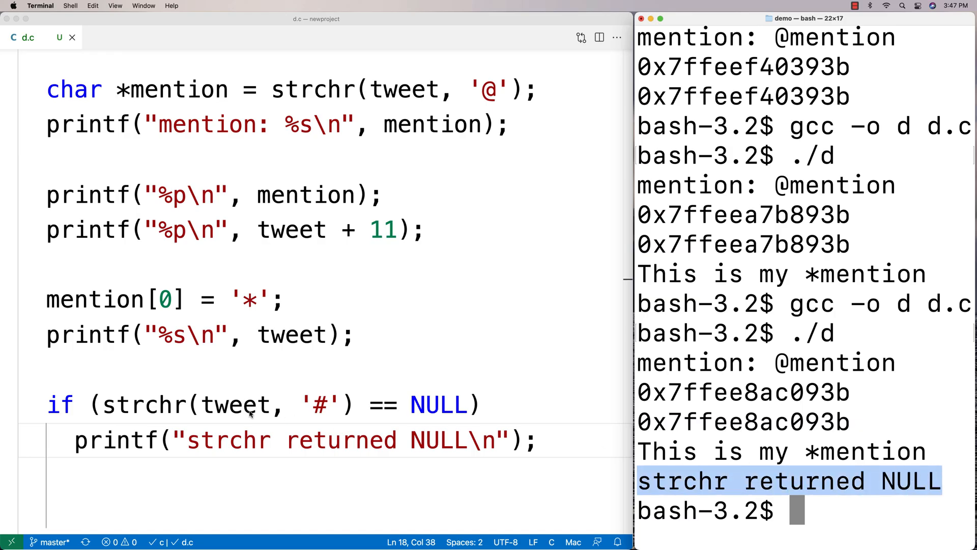
Step: Highlight the '#' character being searched for in the editor
double_click(317, 405)
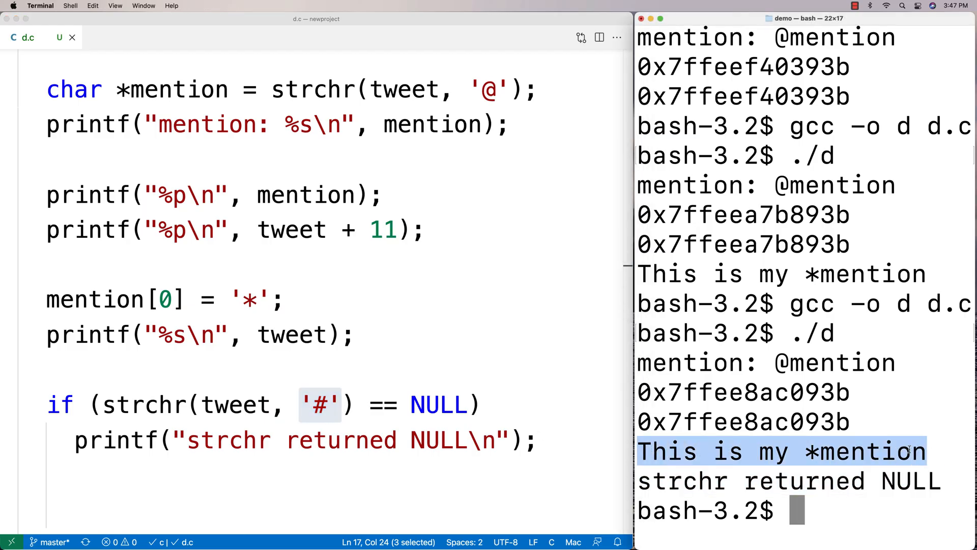
mouse_move(530, 468)
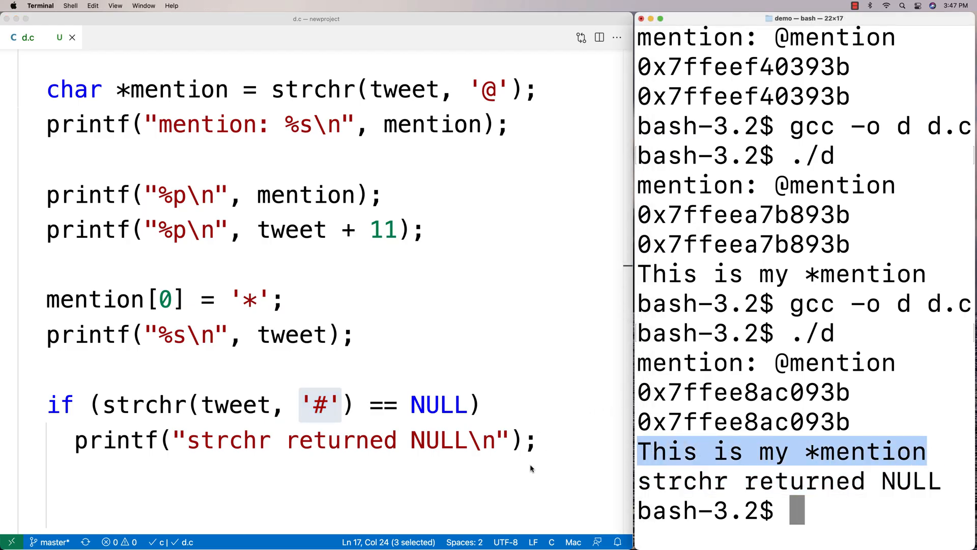